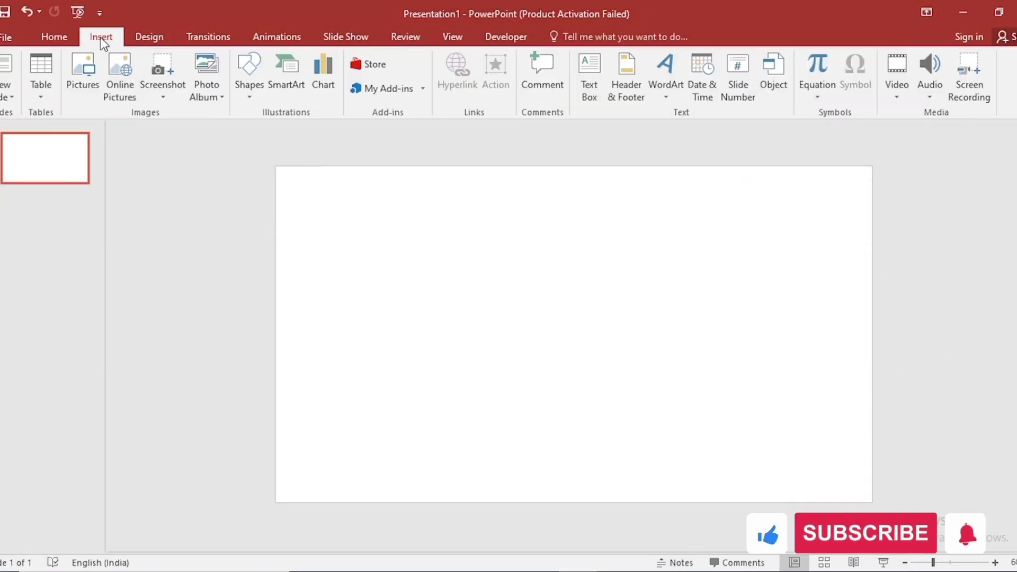
- Draw two overlapping circles and merge them with Intersect into one pointed petal
left_click(249, 72)
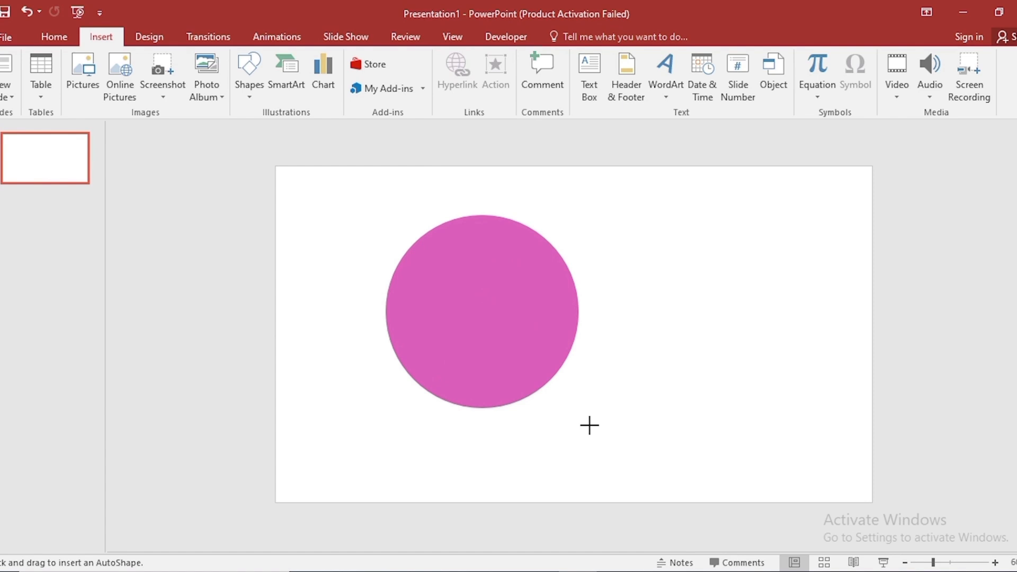
left_click_drag(479, 308, 685, 395)
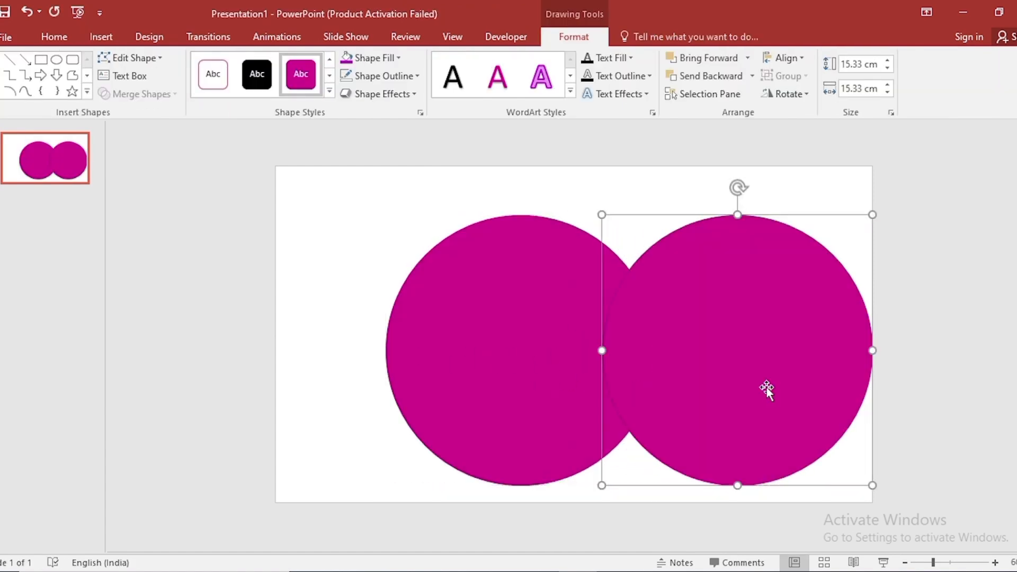
left_click(139, 93)
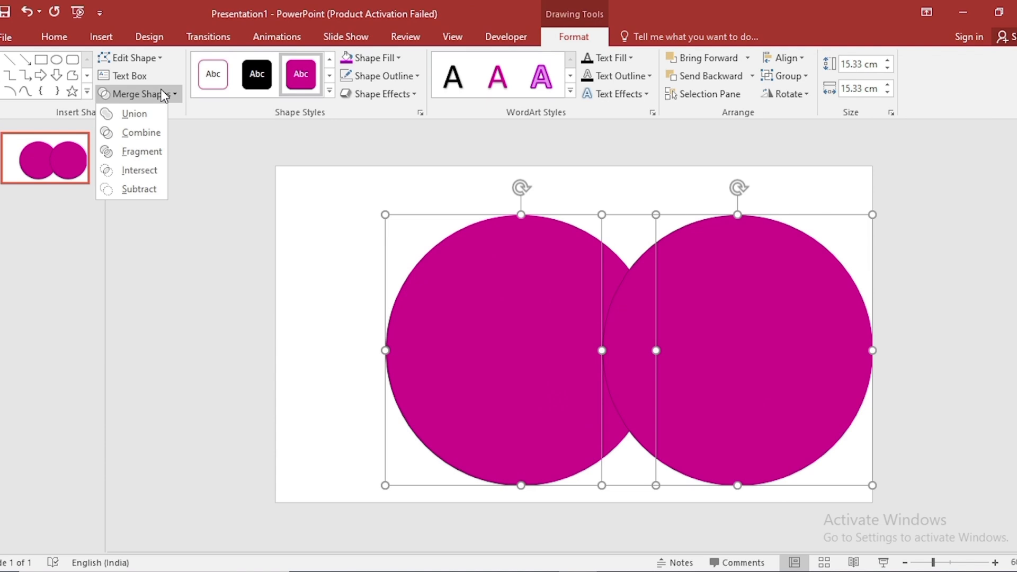
left_click(139, 171)
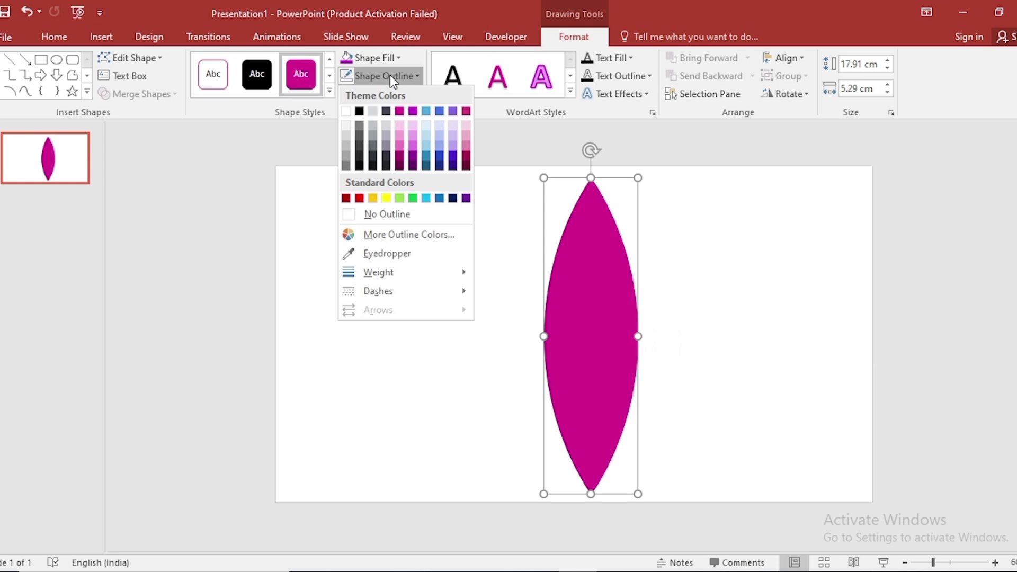
- Remove the petal's outline and rotate it right 90° onto its side
left_click(386, 214)
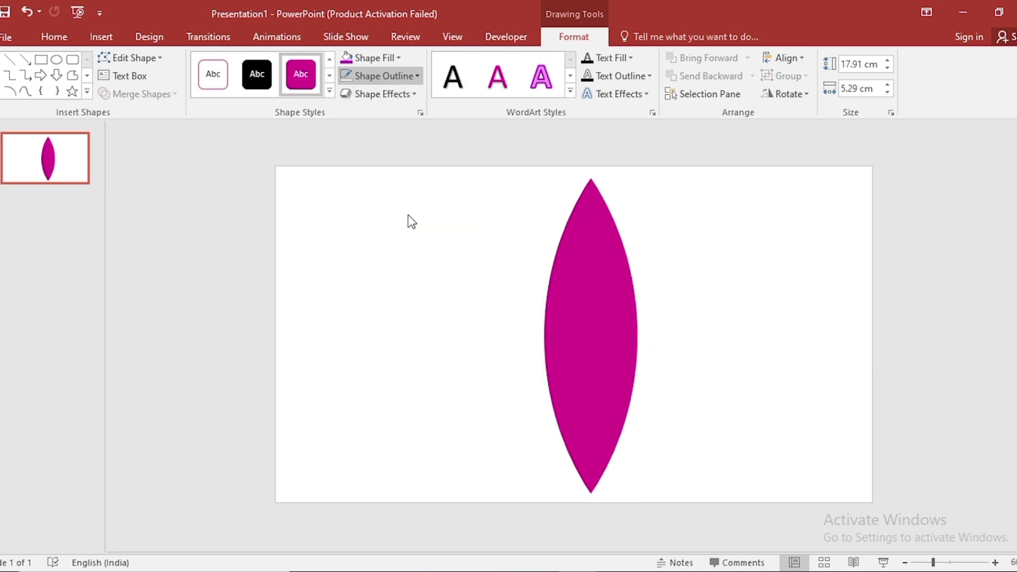
left_click(790, 93)
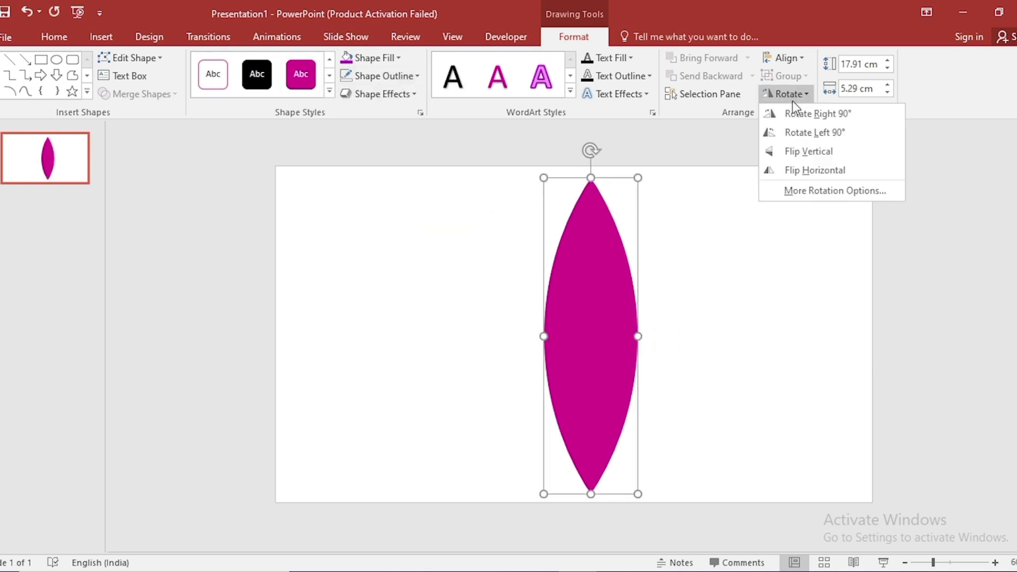
left_click(818, 113)
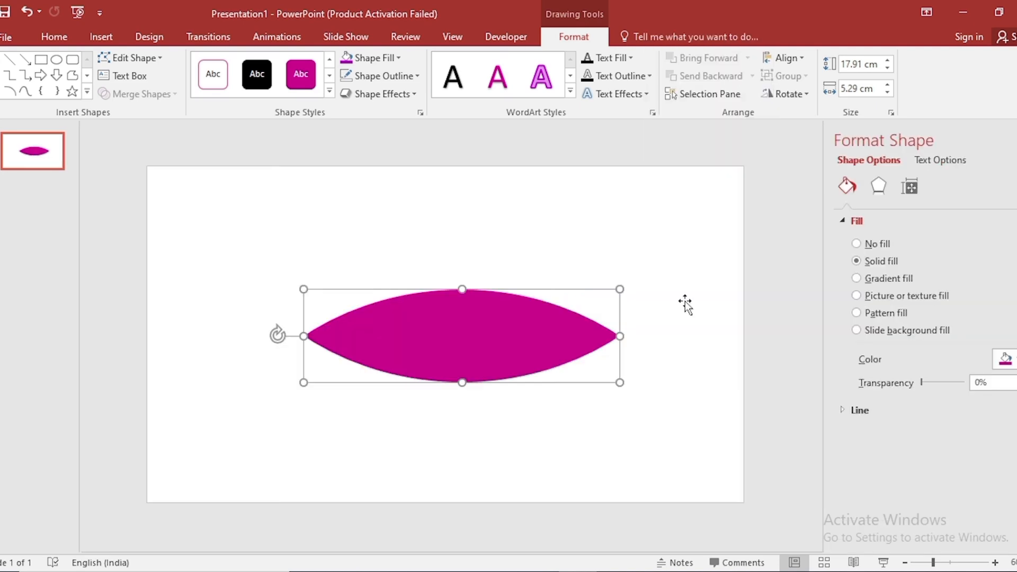
- Give the petal a gradient fill with a magenta preset set to Linear type
left_click(856, 279)
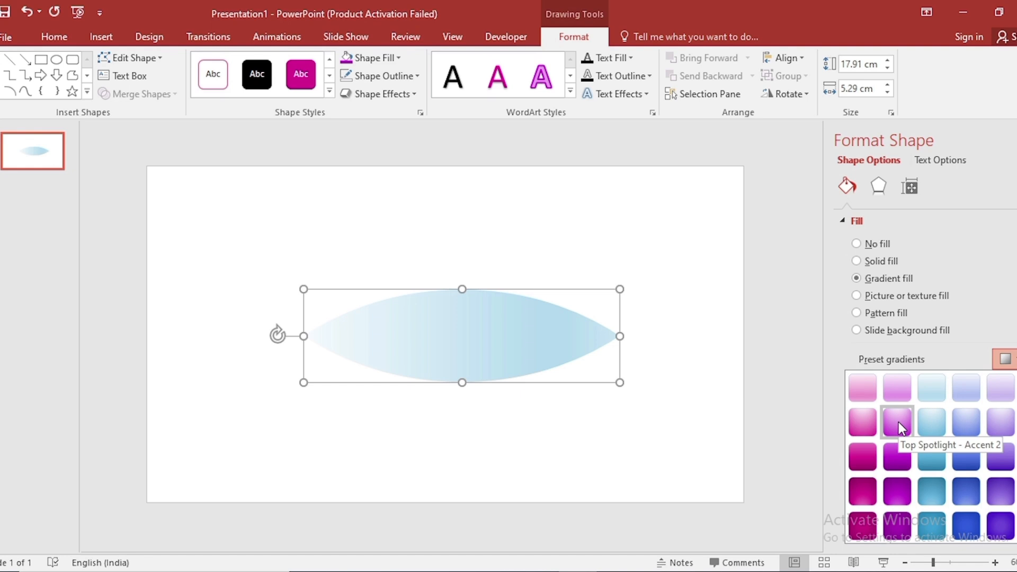
left_click(896, 424)
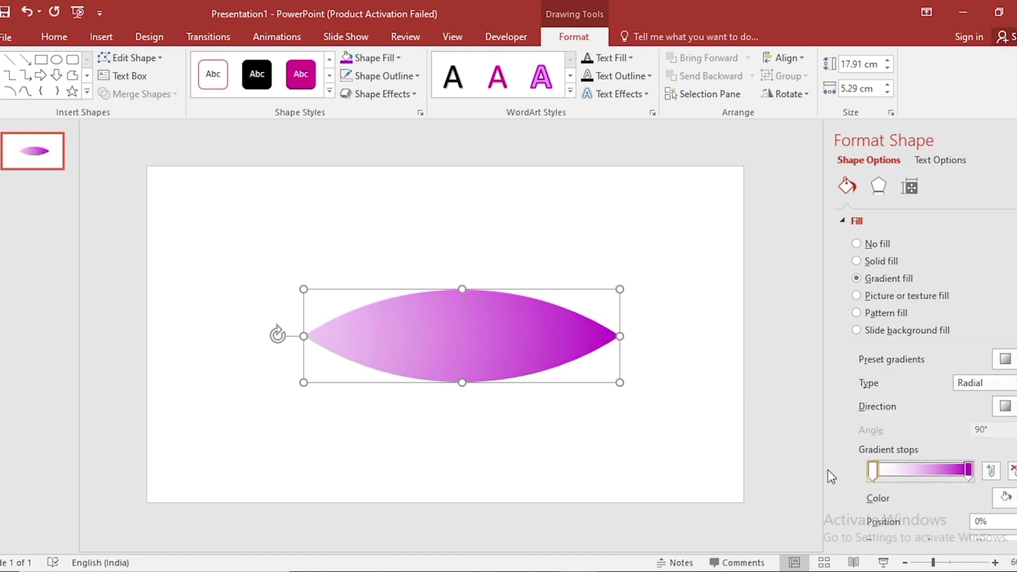
left_click(1002, 382)
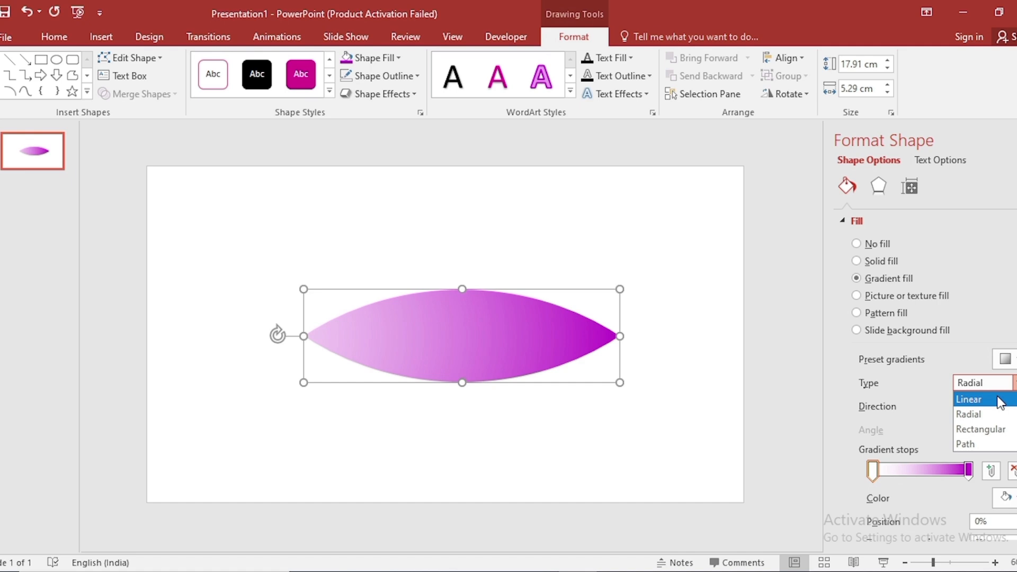
left_click(968, 399)
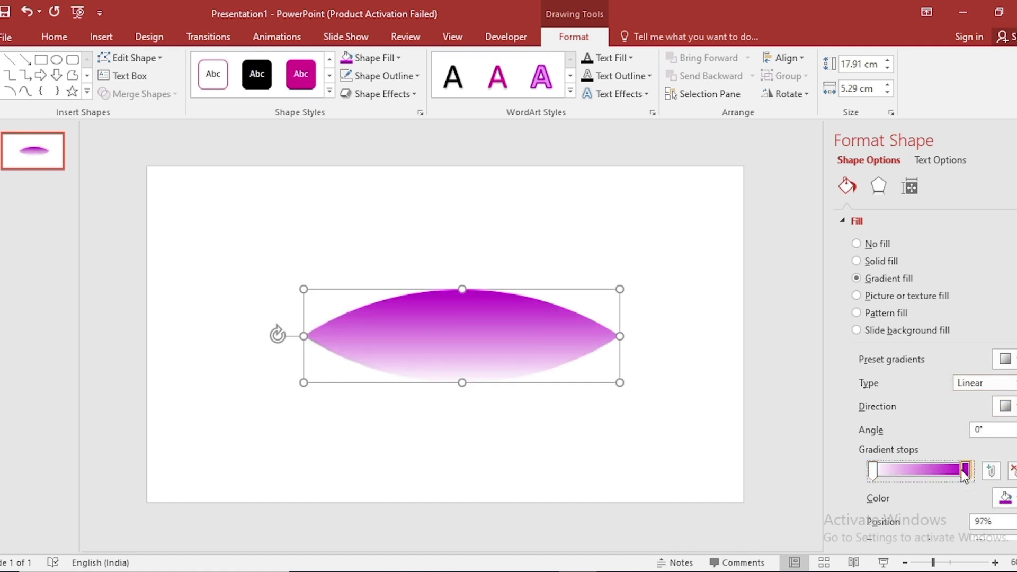
left_click(879, 186)
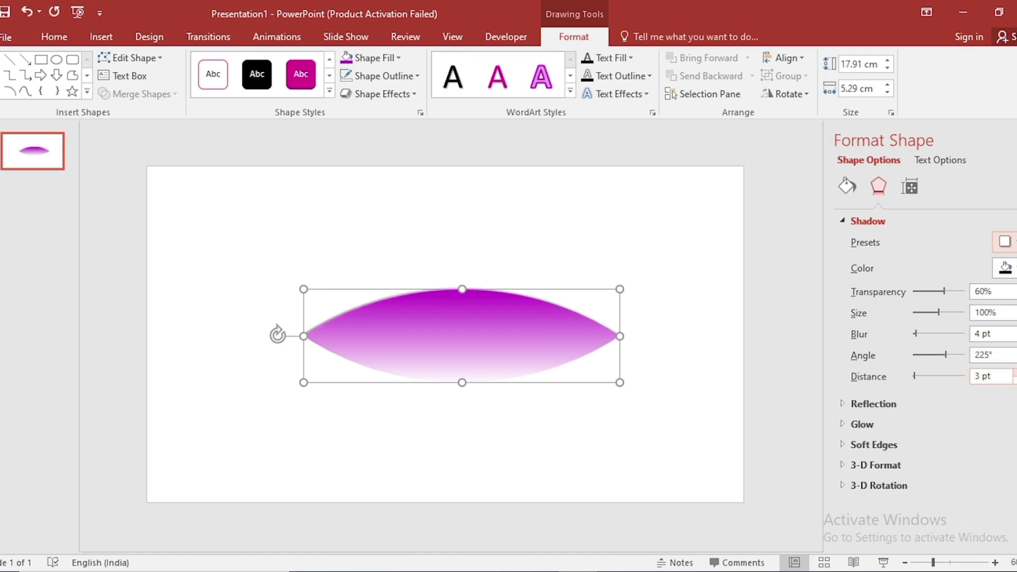
- Soften the petal's drop shadow with an 11 pt blur and return to its fill settings
type("11 pt")
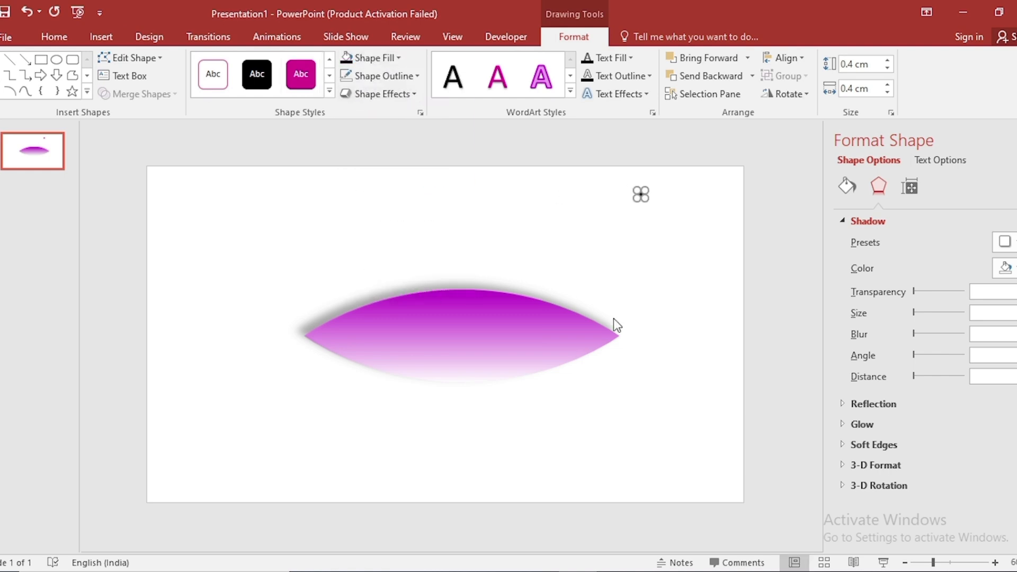
left_click(846, 185)
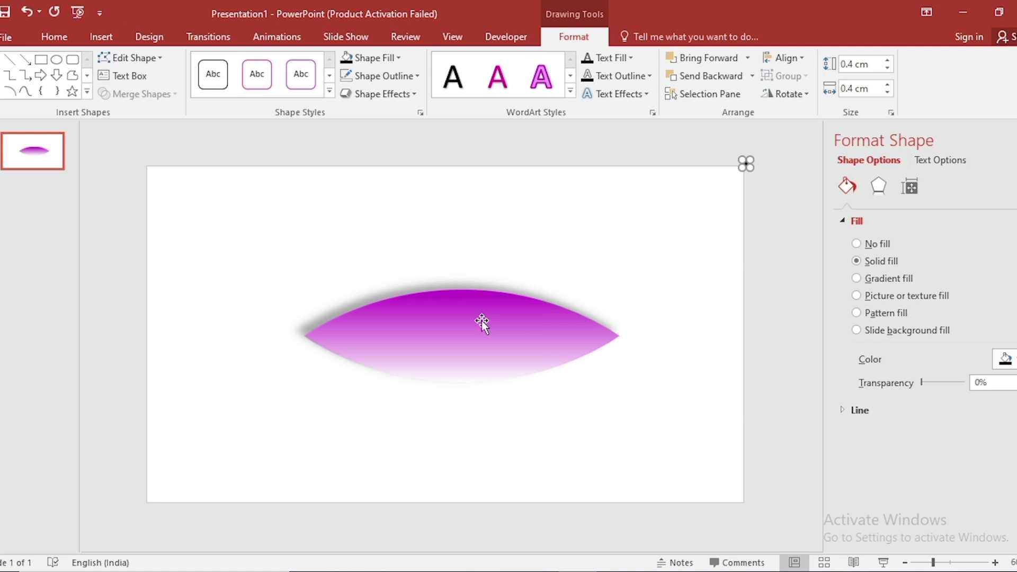
left_click(855, 278)
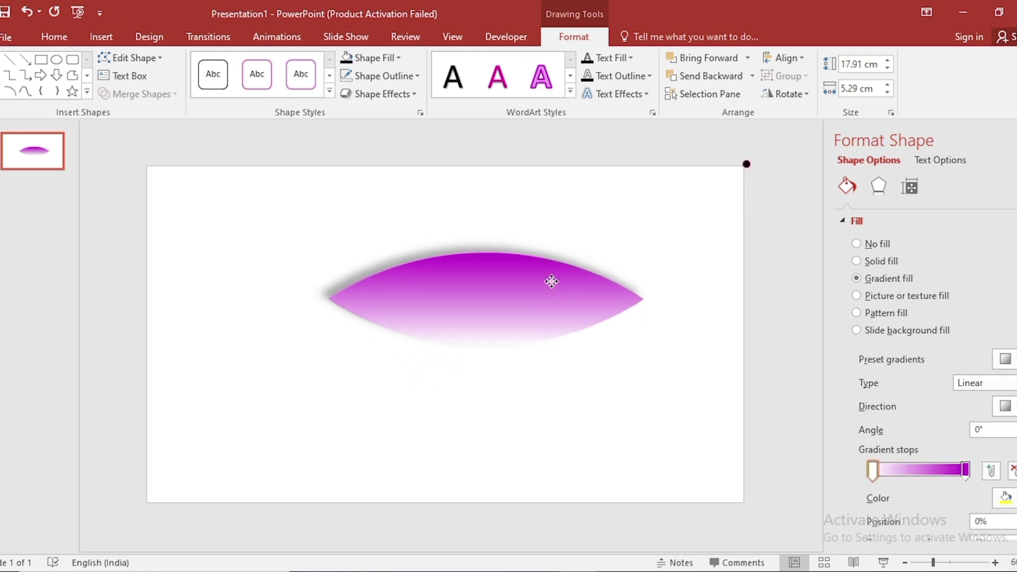
- Move the petal to the top-right edge and show its size and rotation settings
left_click_drag(551, 282, 595, 210)
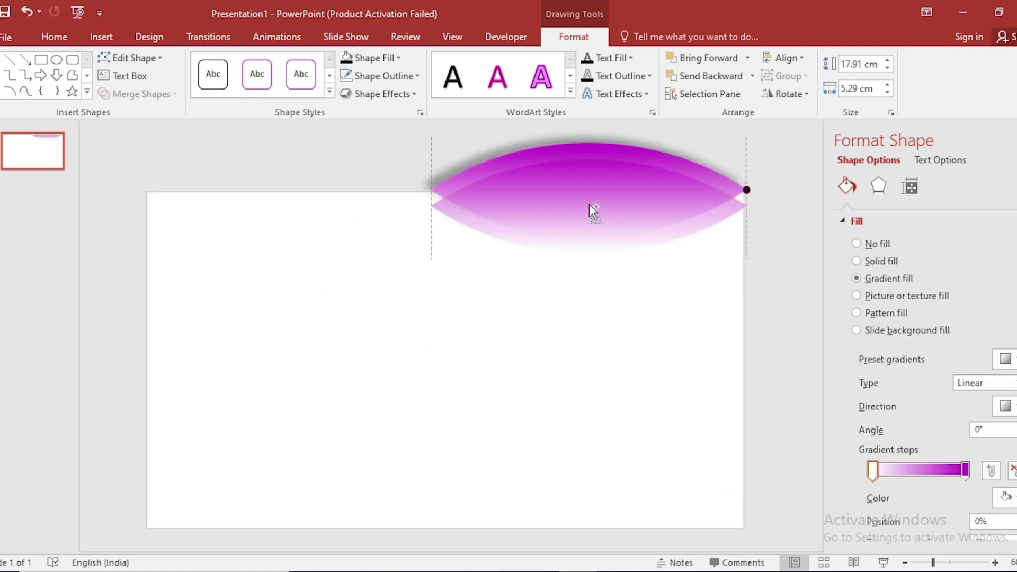
left_click(908, 186)
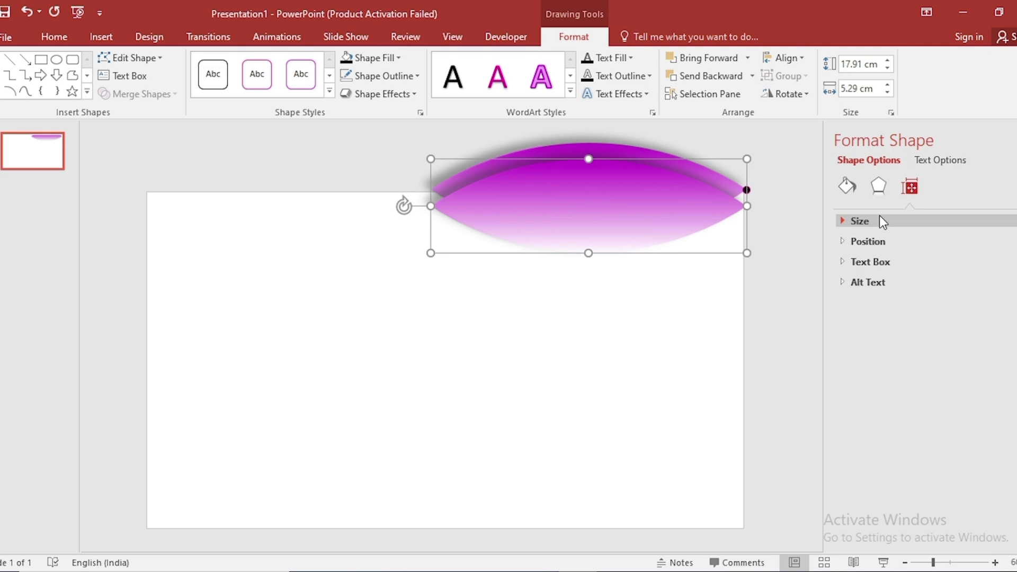
left_click(858, 220)
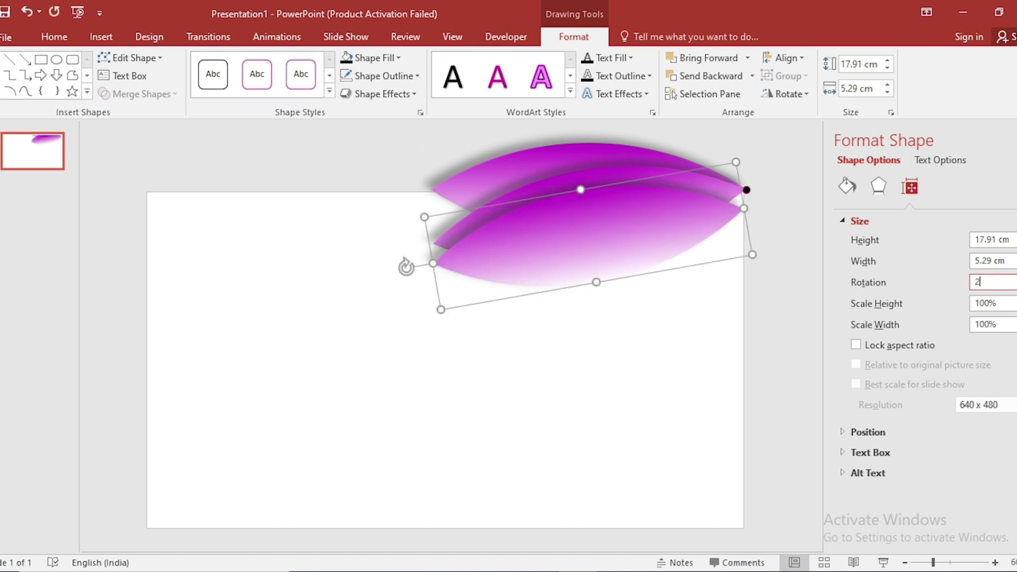
- Rotate petal copies to 250, 210 and 180 degrees to complete the magenta fan
type("250")
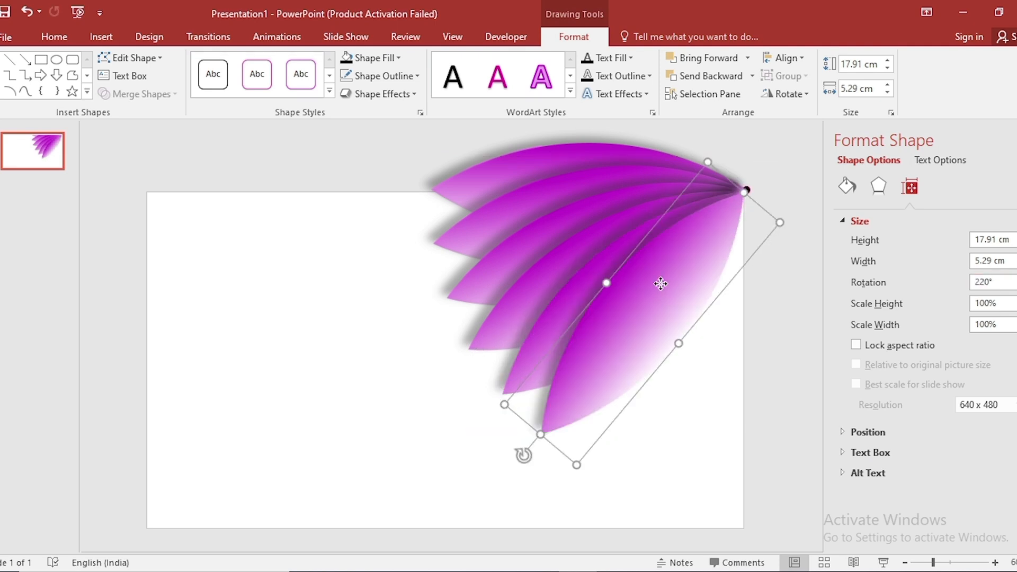
type("210")
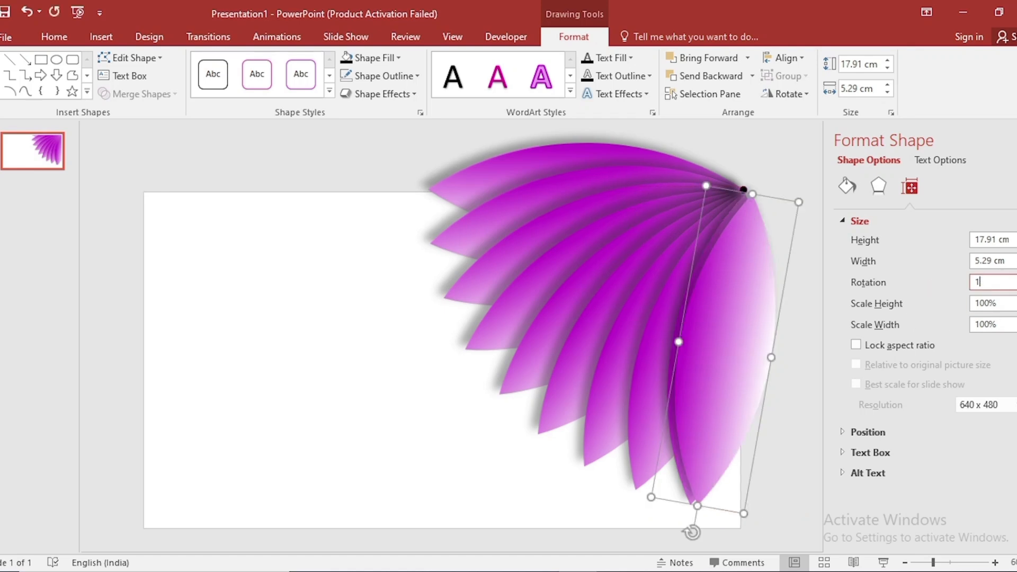
type("180°")
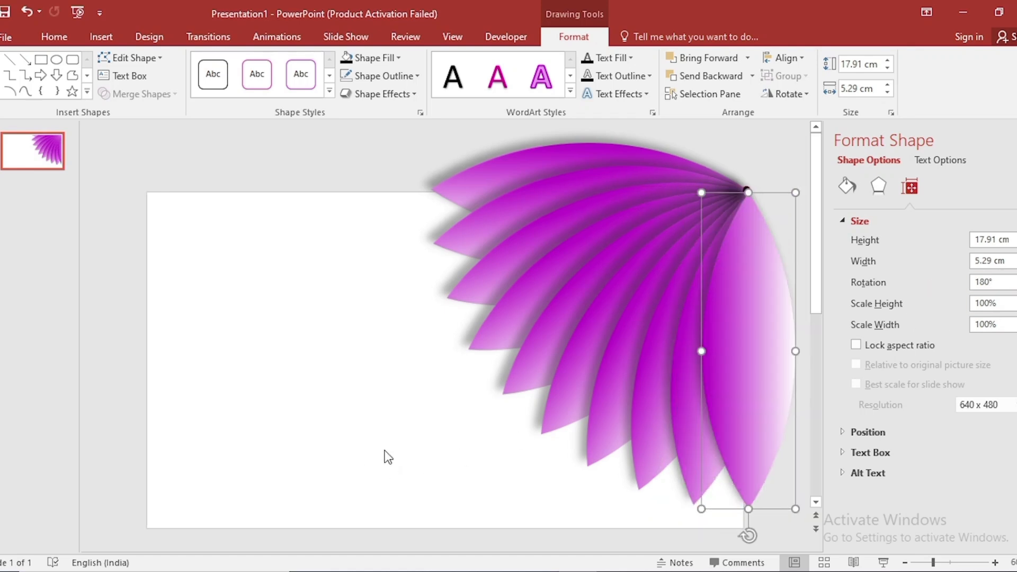
- Deselect the petal and make the slide background solid black
left_click(1004, 317)
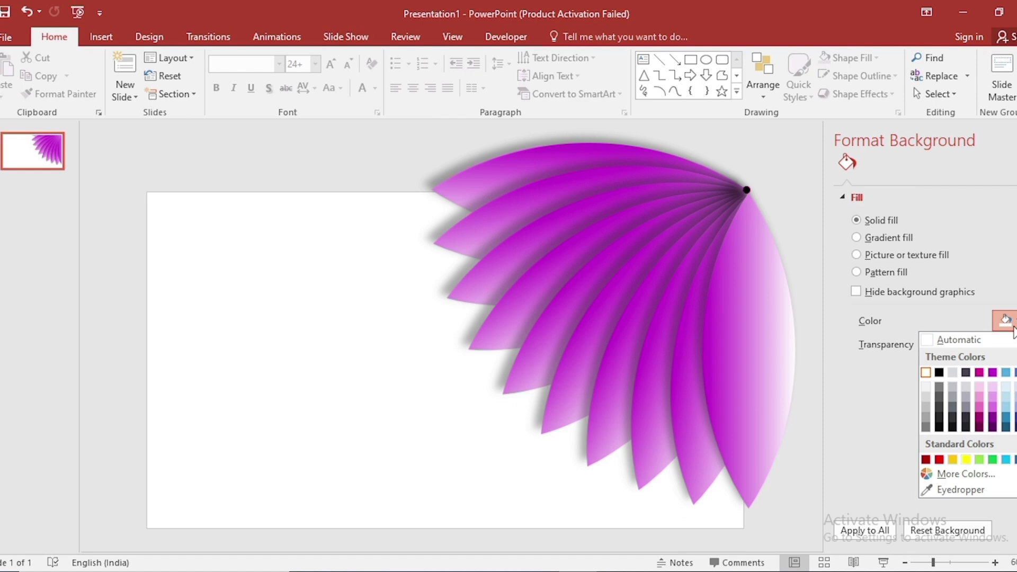
left_click(100, 36)
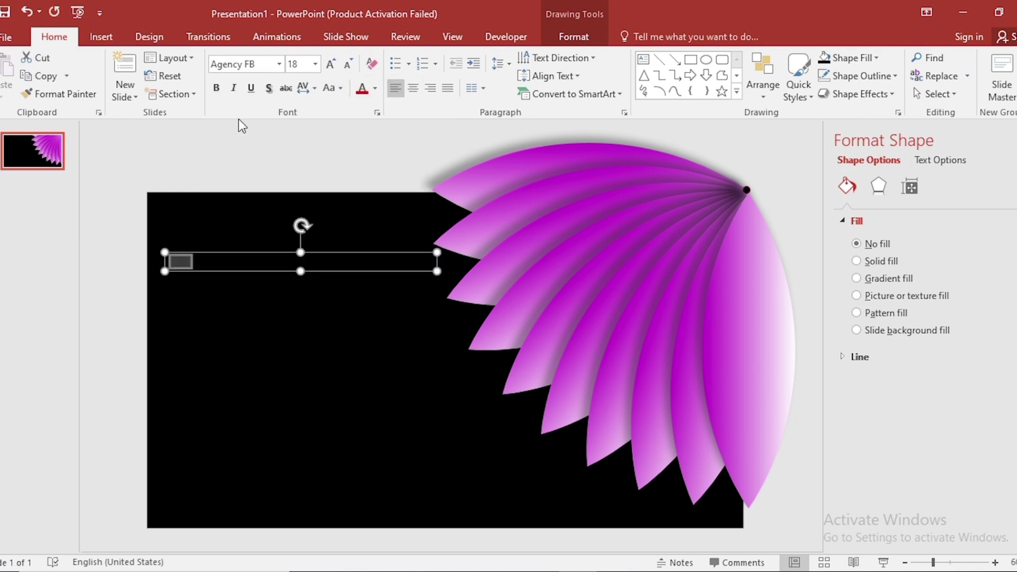
- Enlarge and colour the text purple for SLIDE, then apply an outer shadow to it
left_click(330, 64)
type("166")
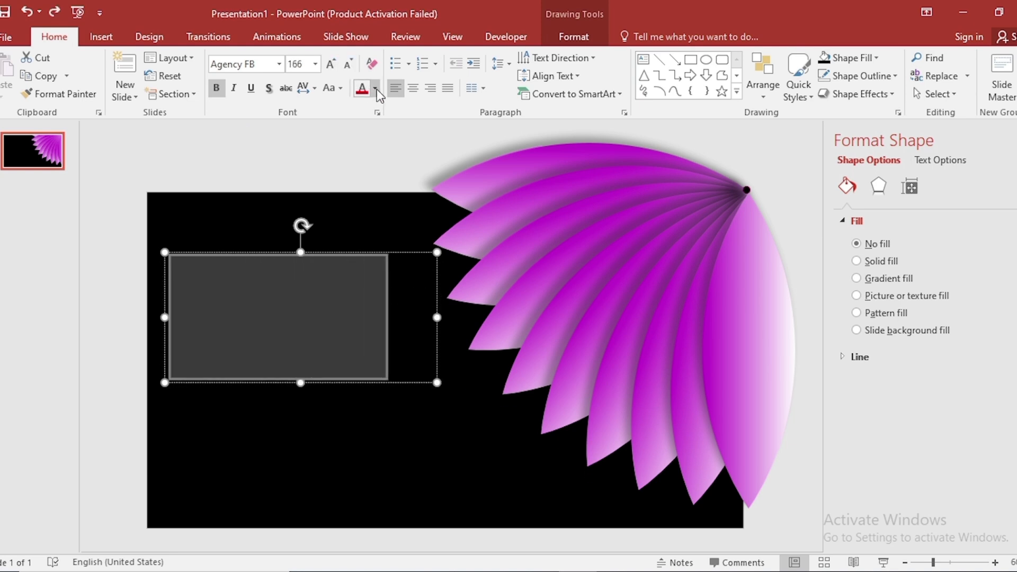
left_click(377, 88)
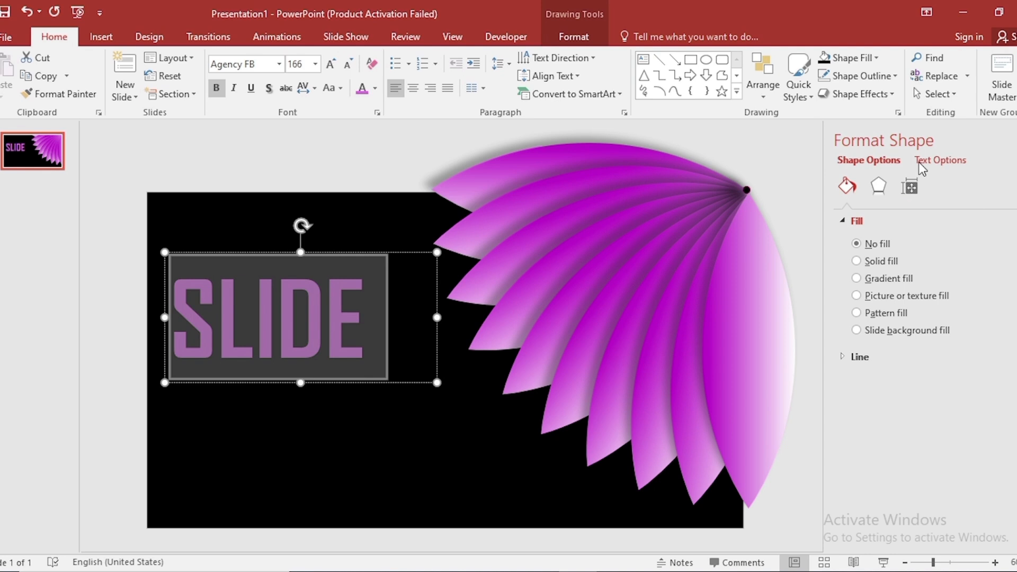
left_click(940, 160)
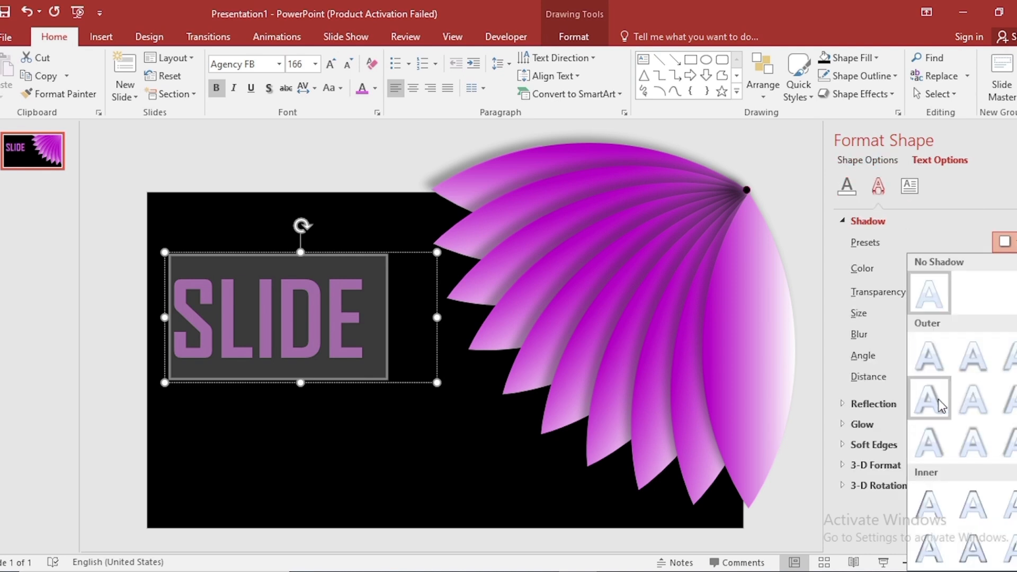
left_click(1003, 268)
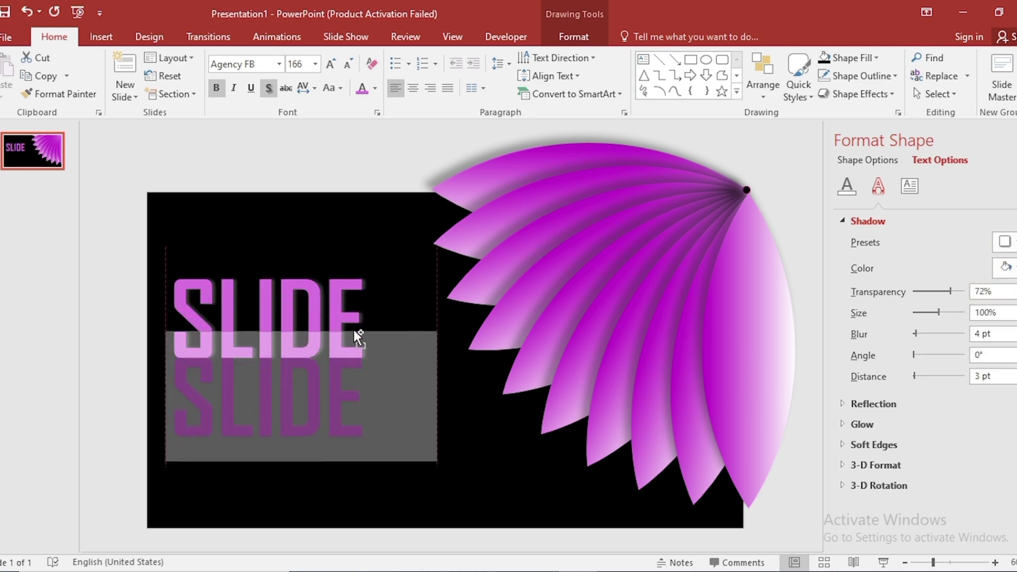
- In the copied text box, switch to lowercase and write 'design' beneath SLIDE
left_click(278, 64)
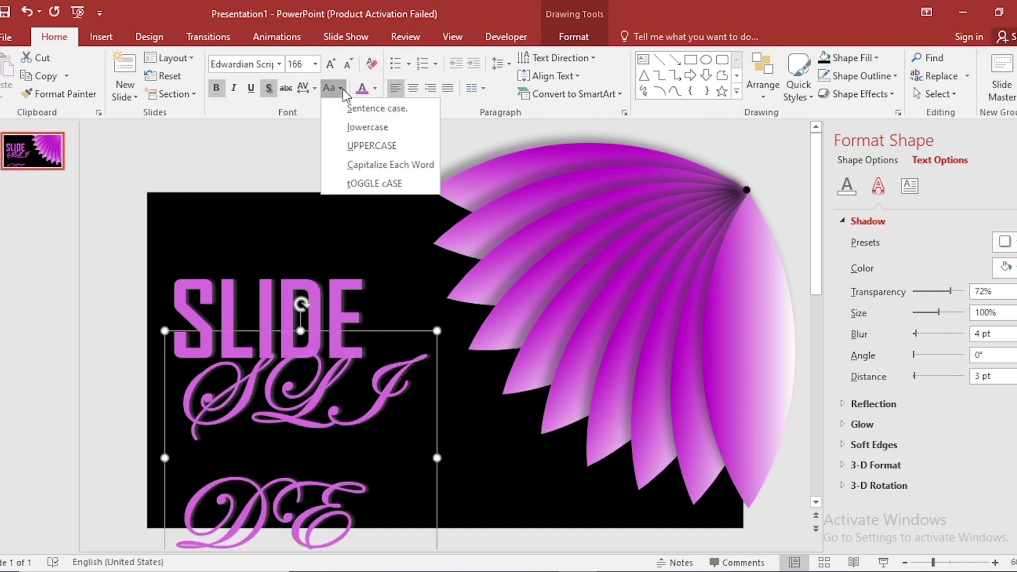
left_click(366, 128)
type("s")
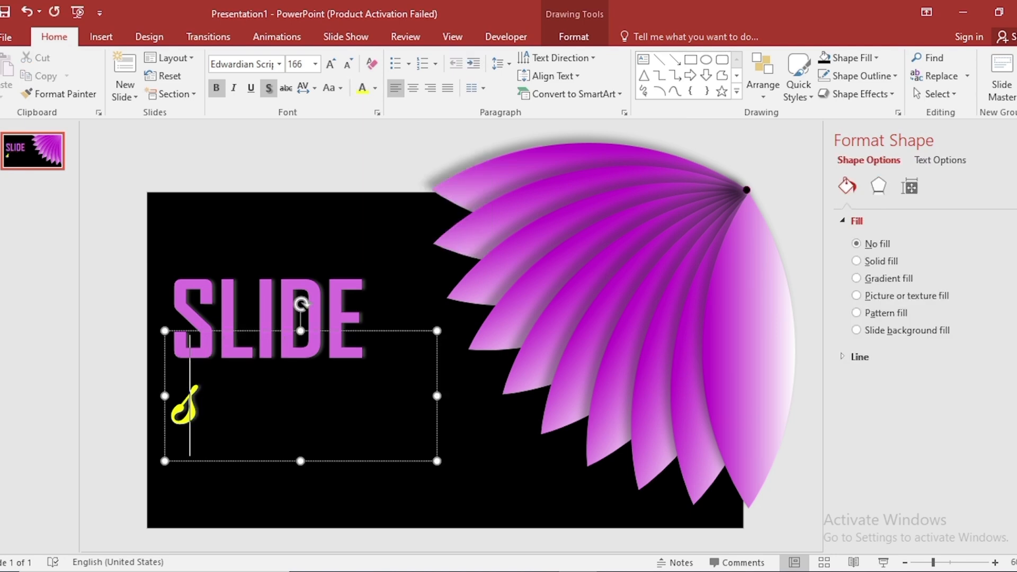
type("design")
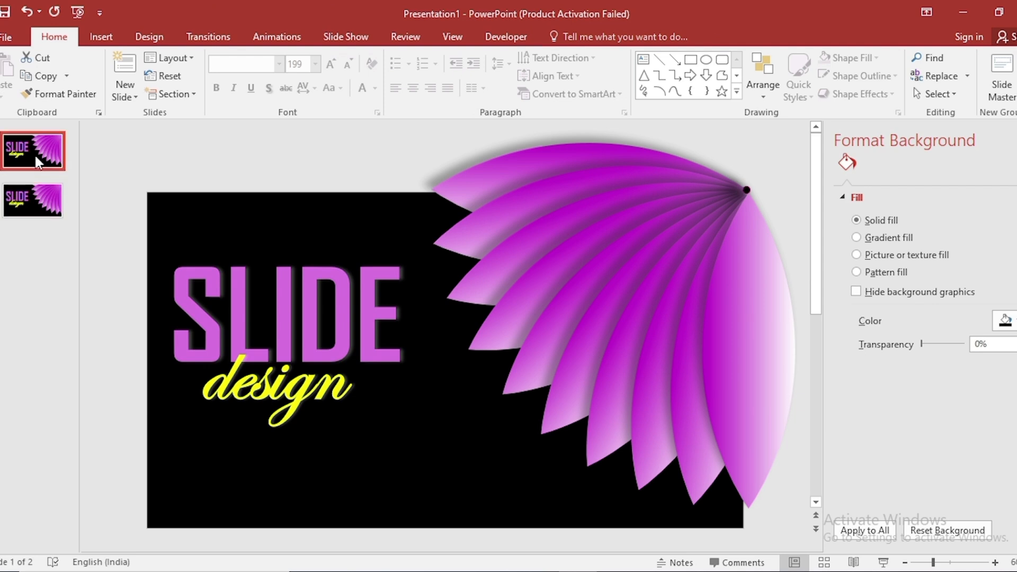
- On slide 1, select a petal and show its size and rotation settings
left_click(345, 305)
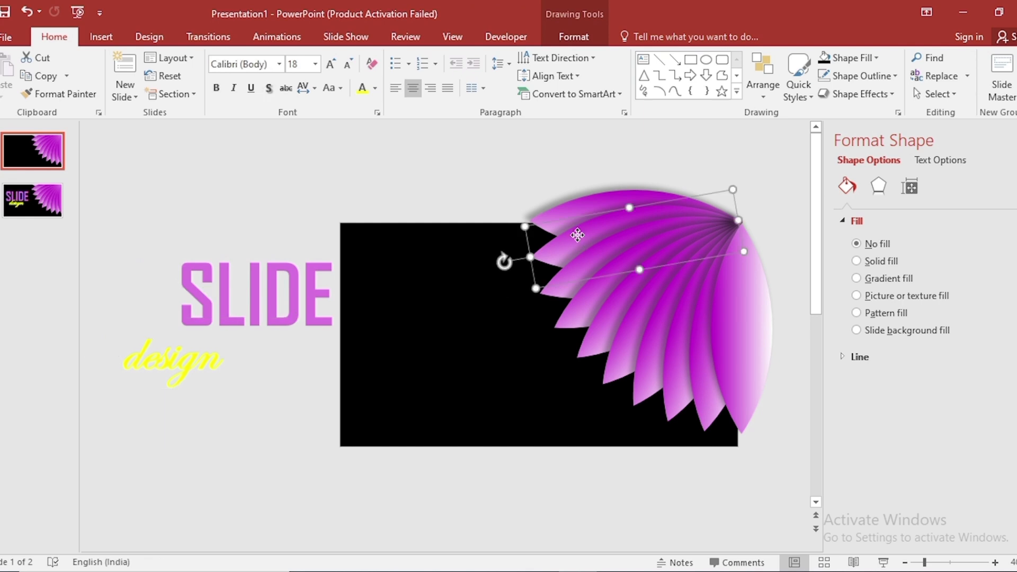
left_click(909, 185)
type("270")
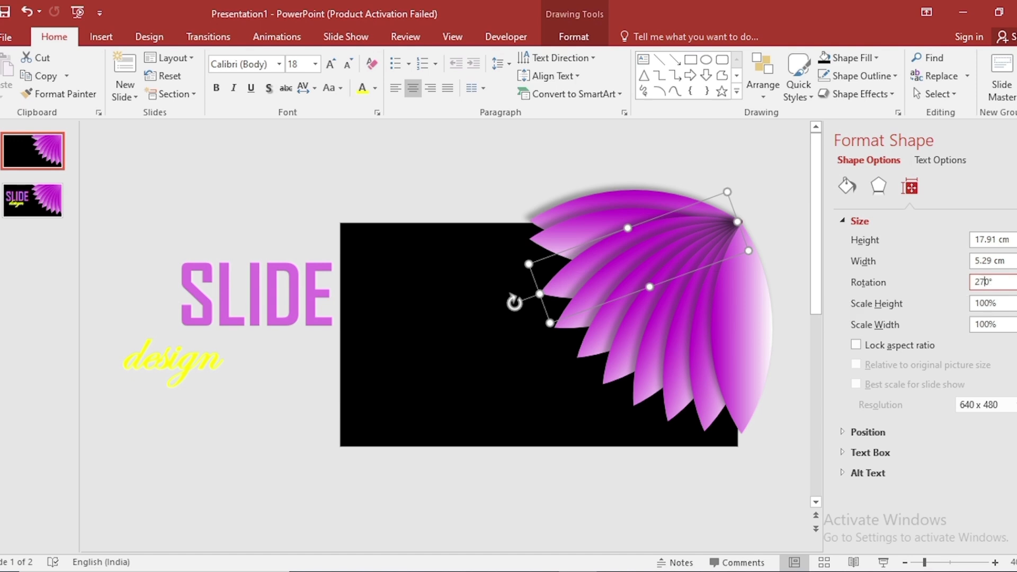
left_click_drag(514, 302, 525, 348)
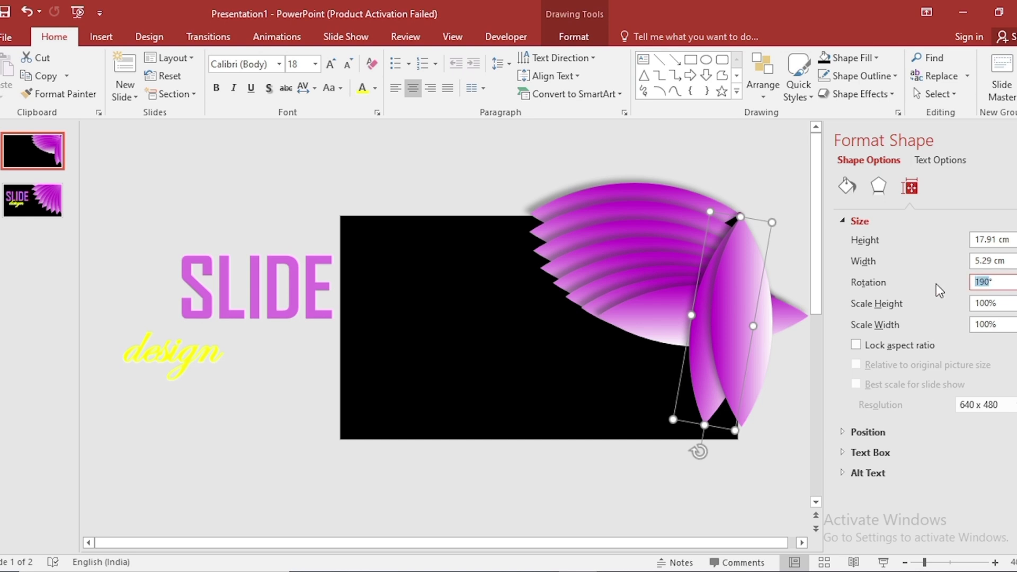
- Rotate petals to 270 and 180 degrees to fold the fan, then select them all
type("270")
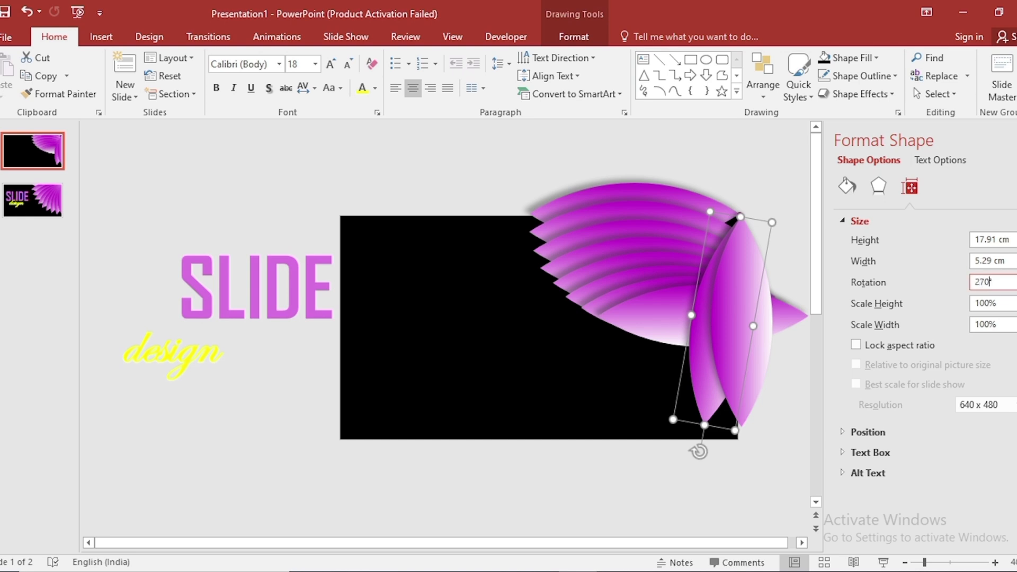
type("180")
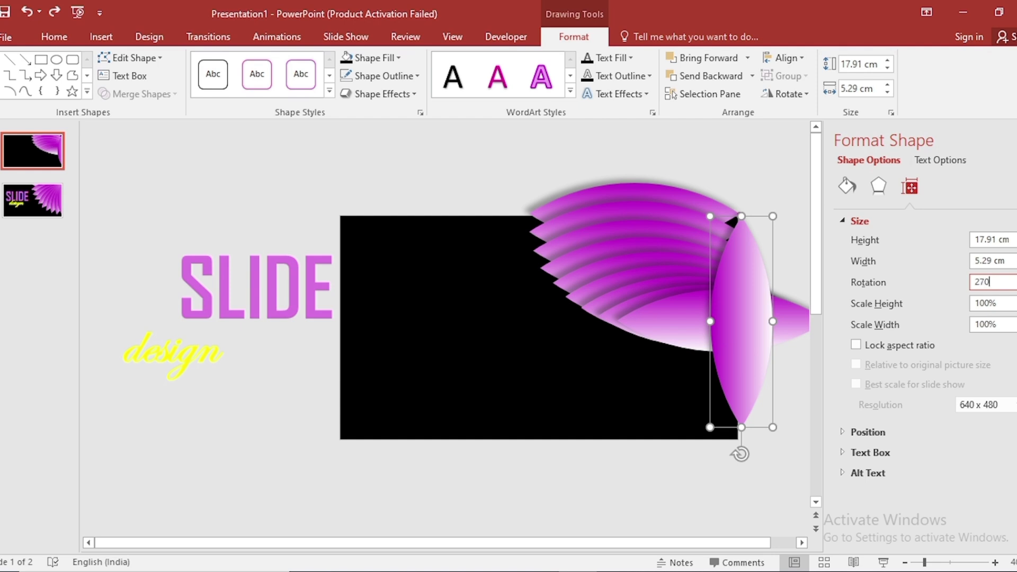
left_click(53, 36)
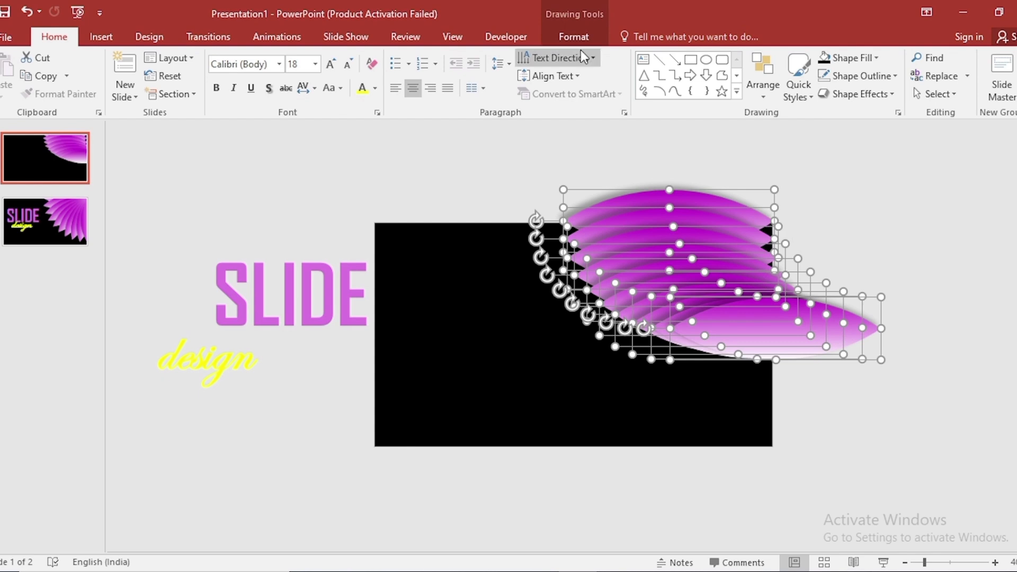
- Align the petals to their middles into one stack and give slide 2 a Morph transition
left_click(786, 57)
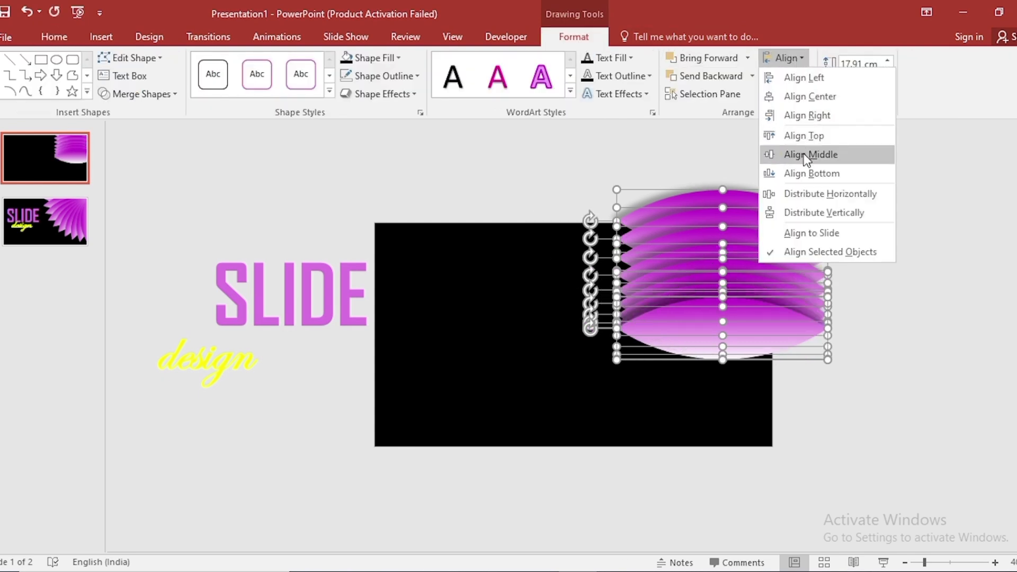
left_click(810, 155)
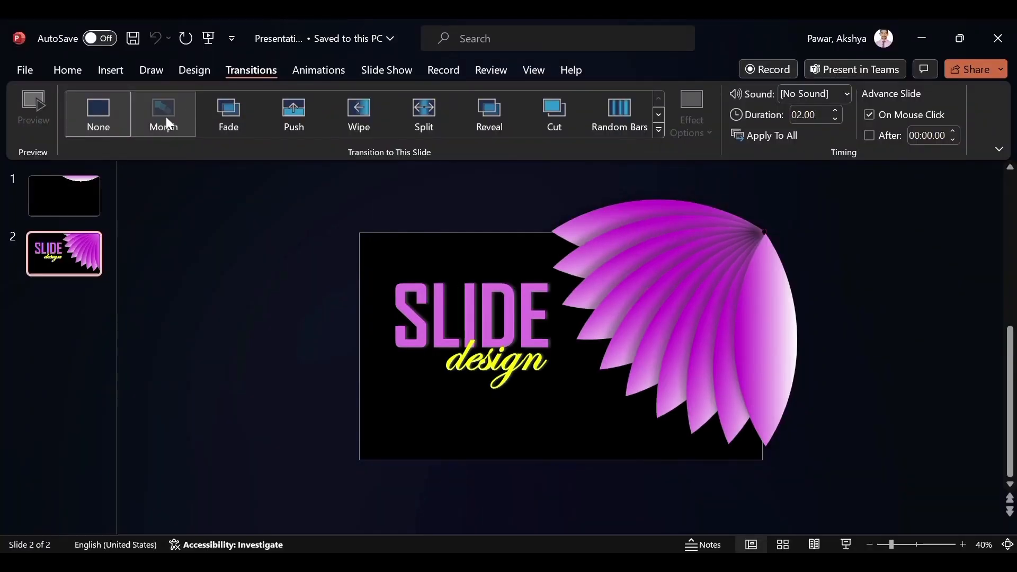
left_click(163, 112)
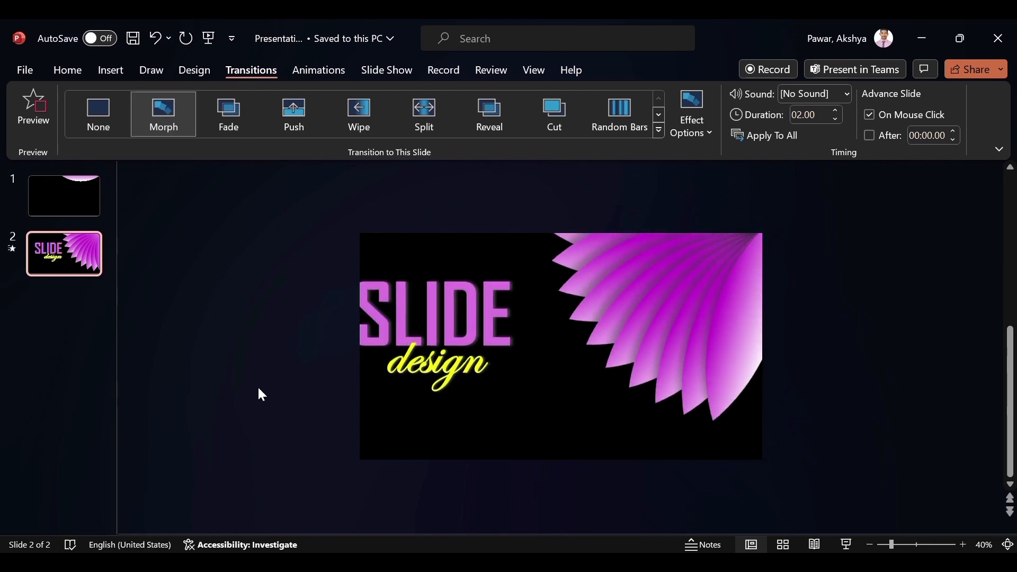